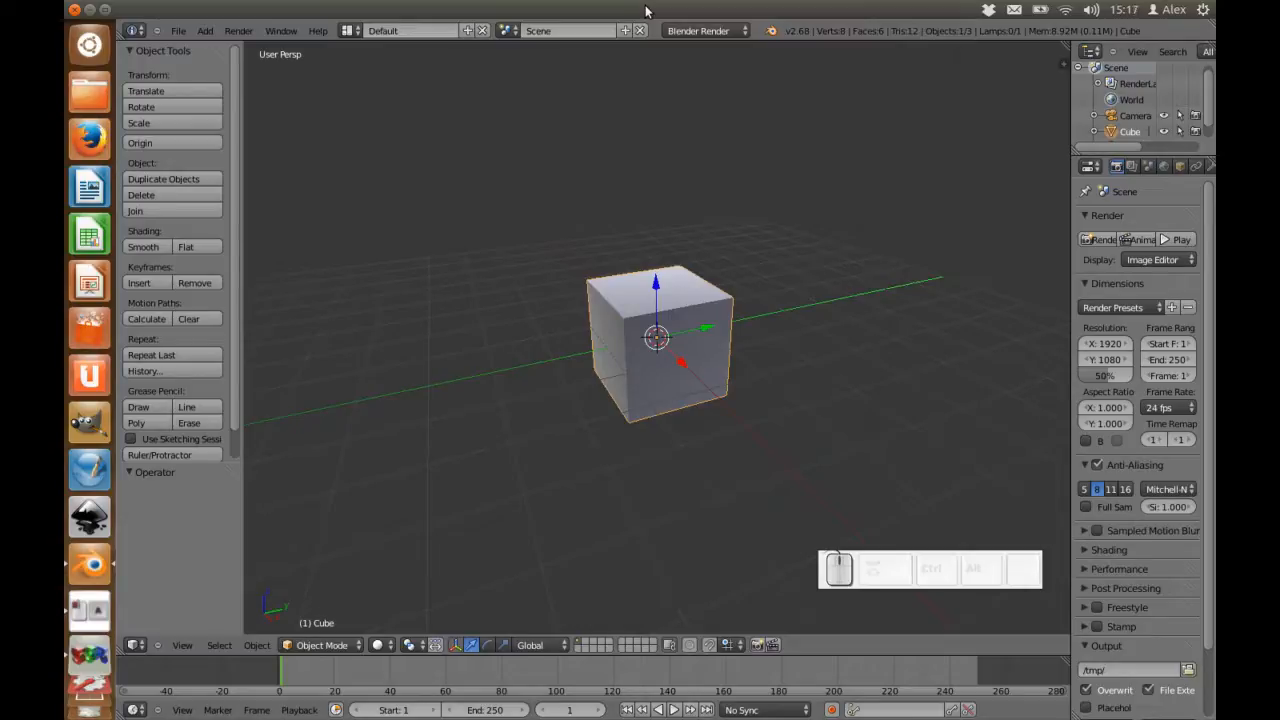
pyautogui.moveTo(735, 18)
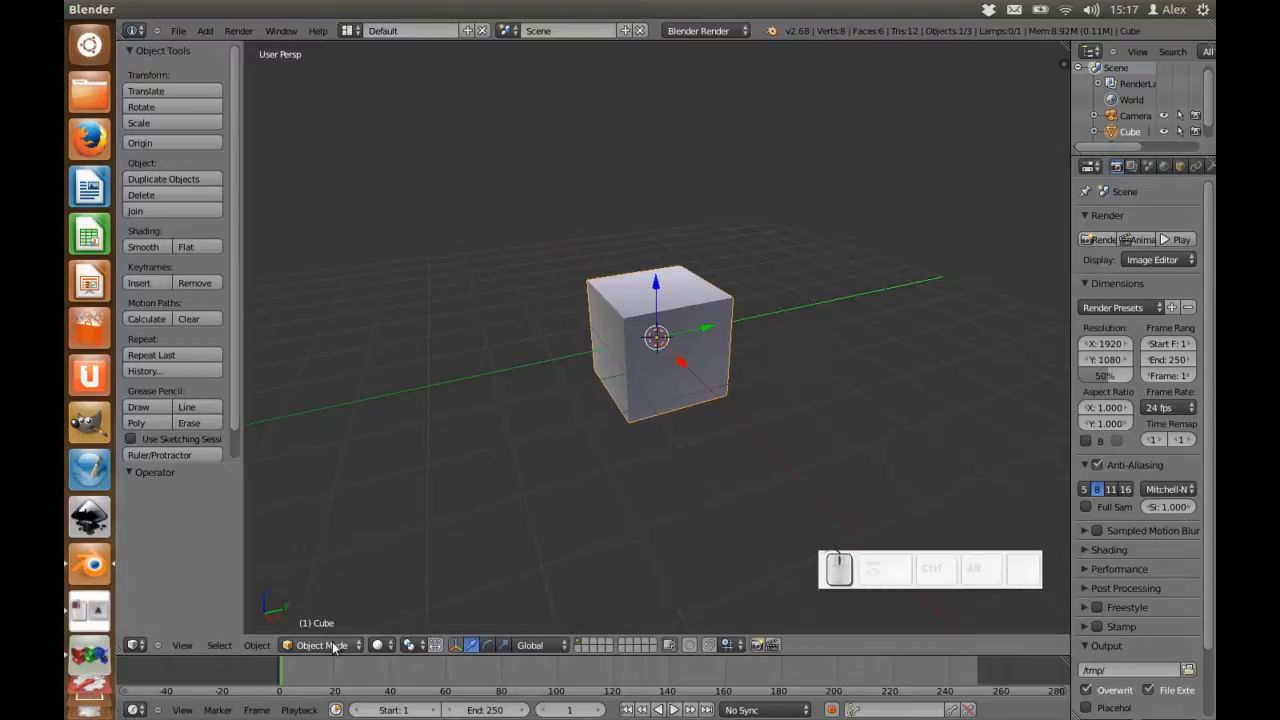
# Step: Show the interaction mode list from the Object Mode dropdown
pyautogui.click(320, 645)
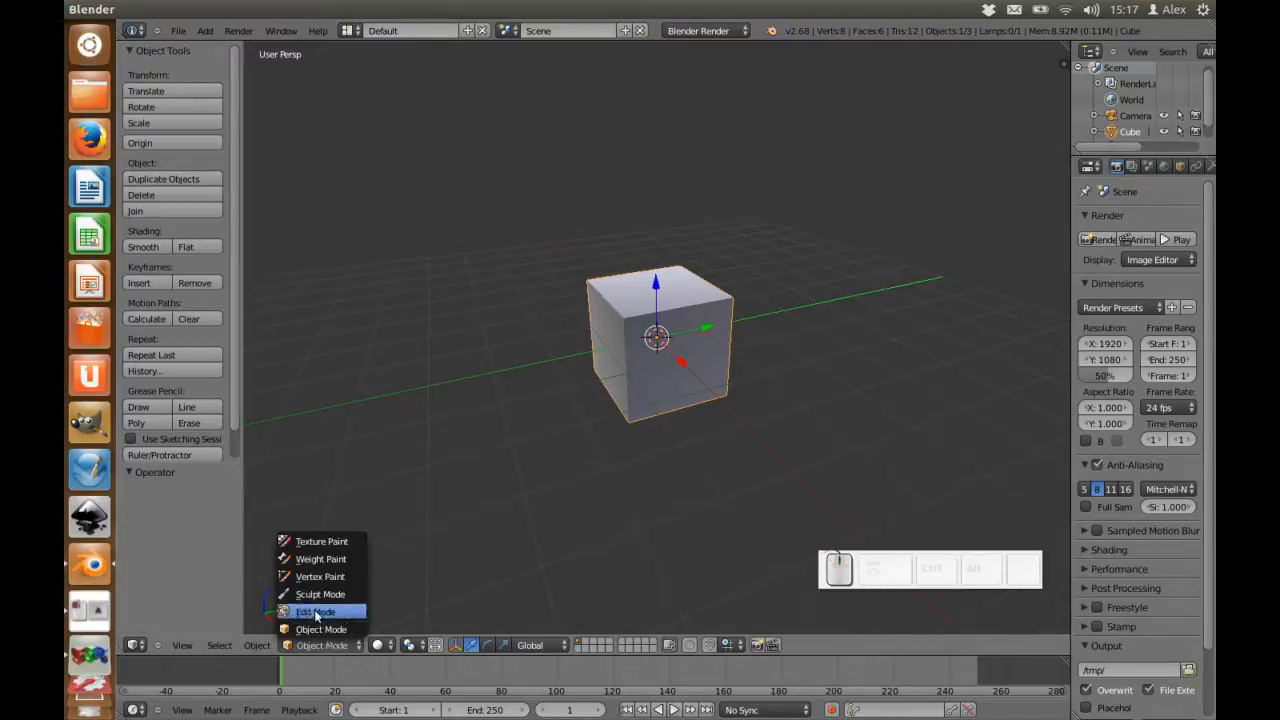
pyautogui.moveTo(316, 611)
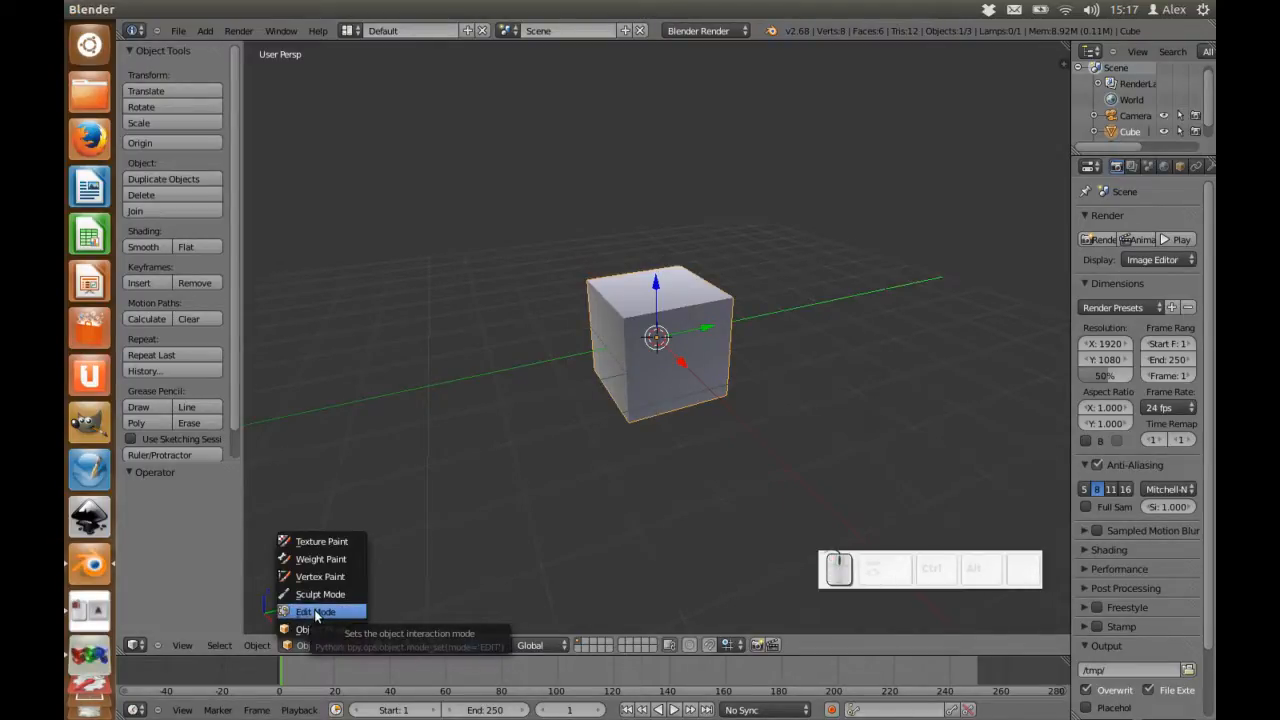
# Step: Switch the default cube into Edit Mode
pyautogui.click(316, 611)
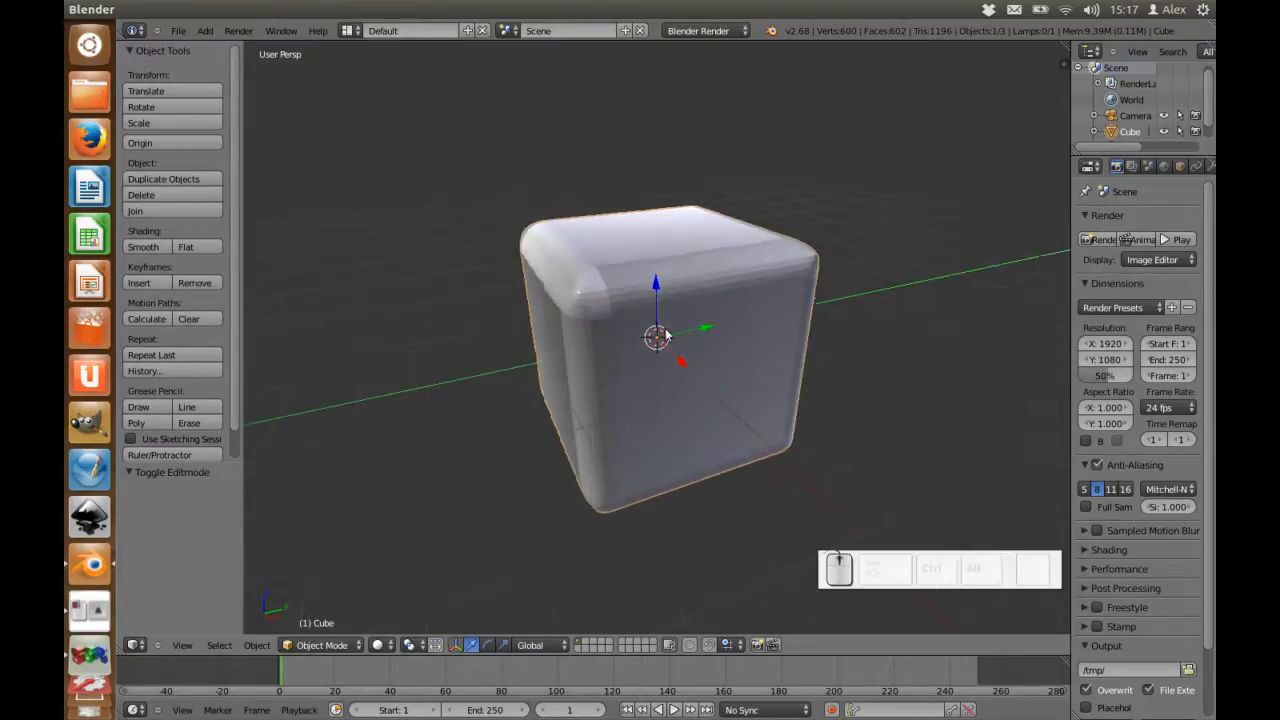
# Step: Revert to the plain eight-vertex cube and enter Edit Mode with Tab
pyautogui.moveTo(655, 337); pyautogui.dragTo(760, 262)
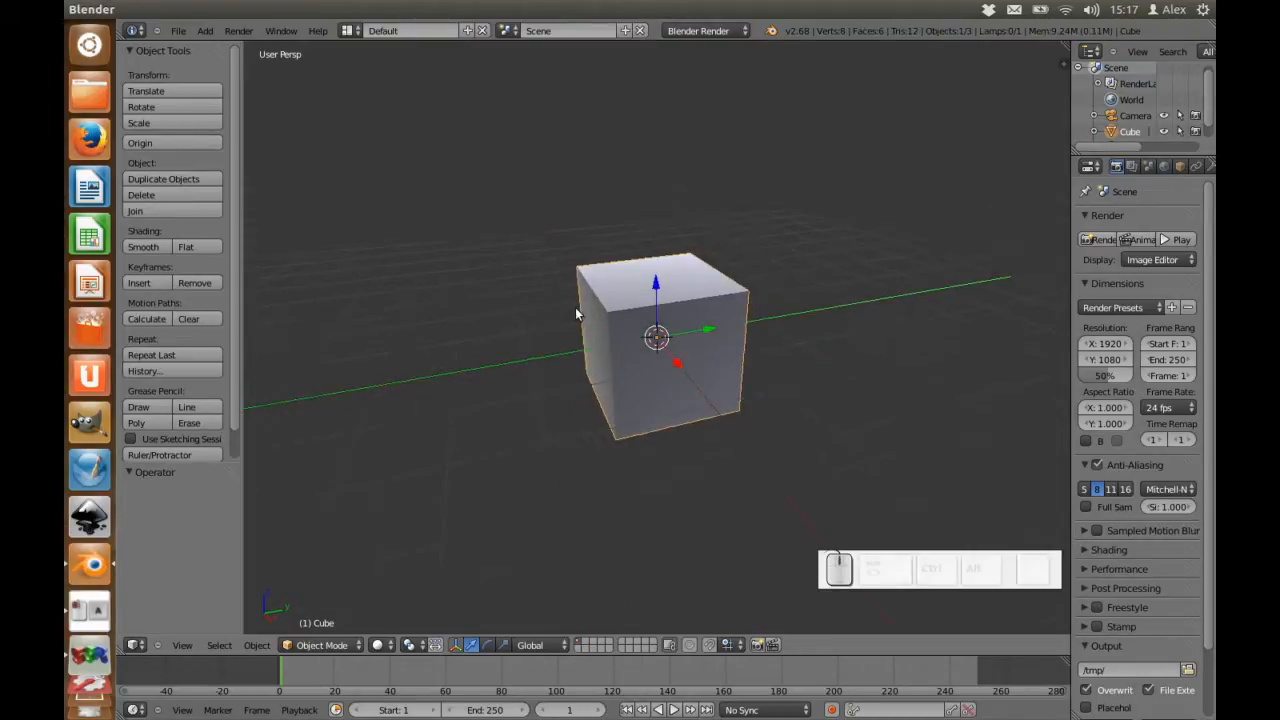
pyautogui.press('Tab')
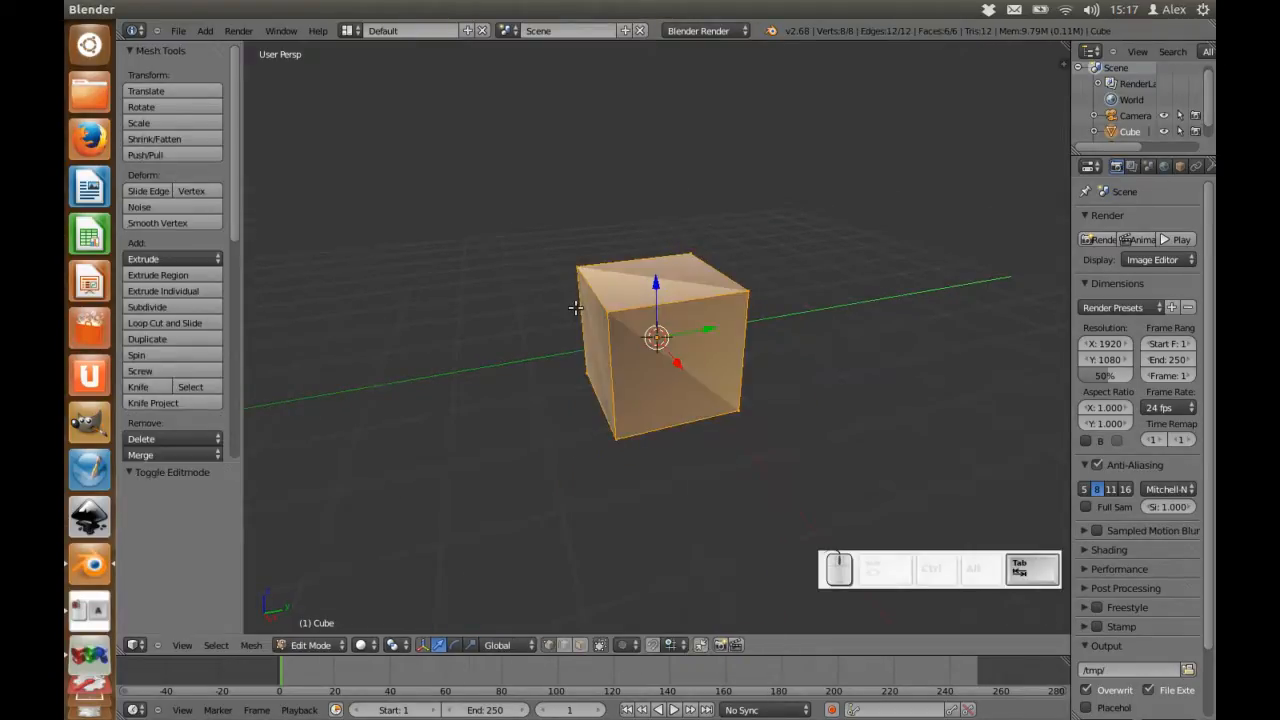